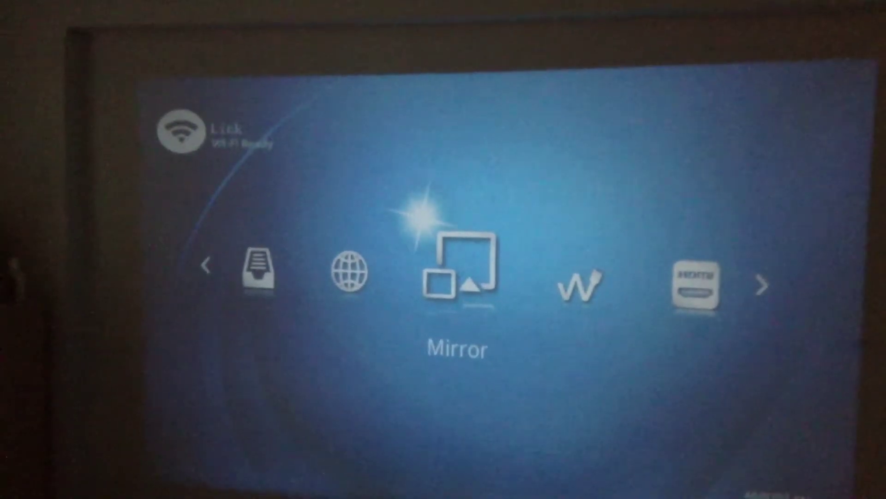
Launch EZMirror from the Mirror tile, showing the projector's connection name for phone mirroring.
{"action": "left_click", "coordinate": [460, 271]}
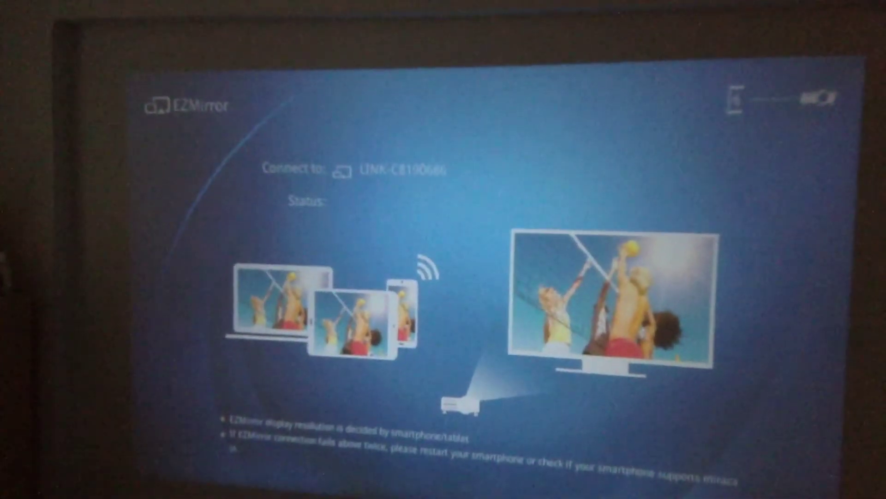